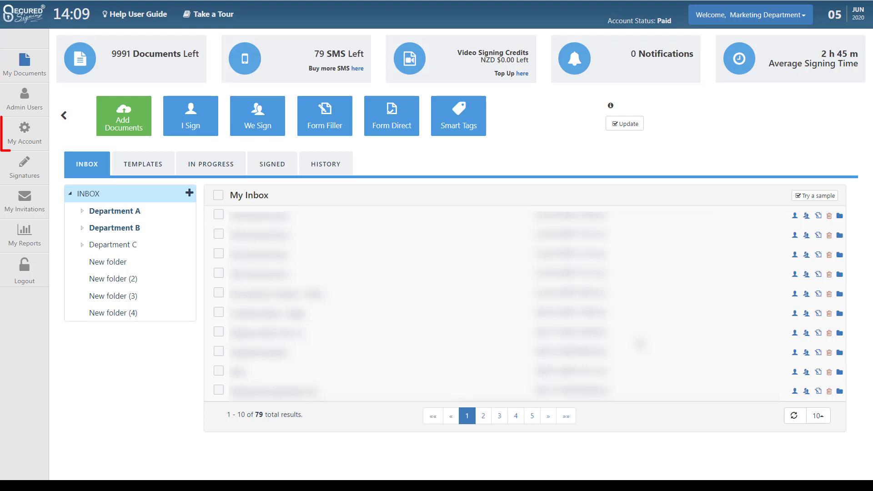
Step: Leave the document inbox and go to My Account's details page
{"action": "left_click", "coordinate": [25, 133]}
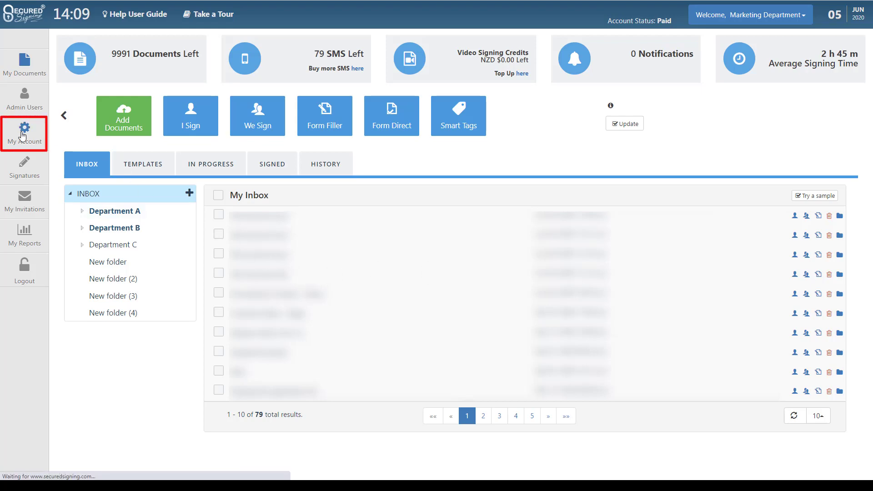
{"action": "left_click", "coordinate": [25, 133]}
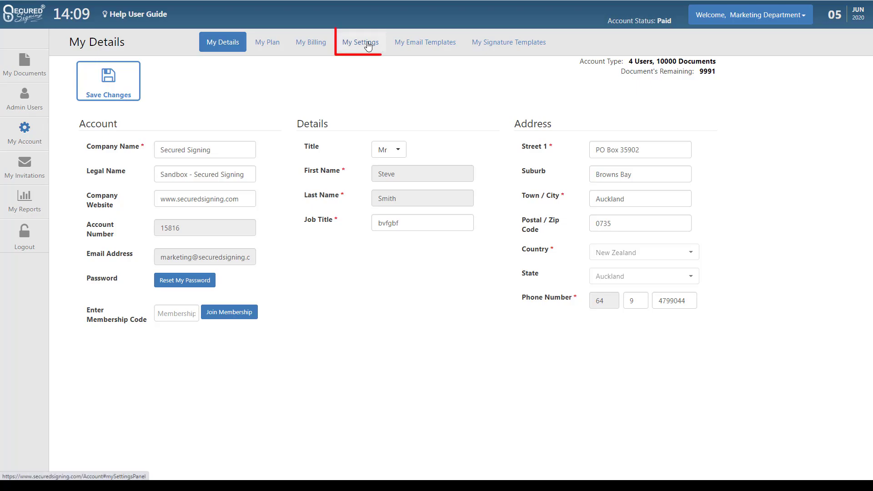
Step: Enable Video Signing and recording archive storage under My Settings > Video Signing
{"action": "left_click", "coordinate": [360, 42]}
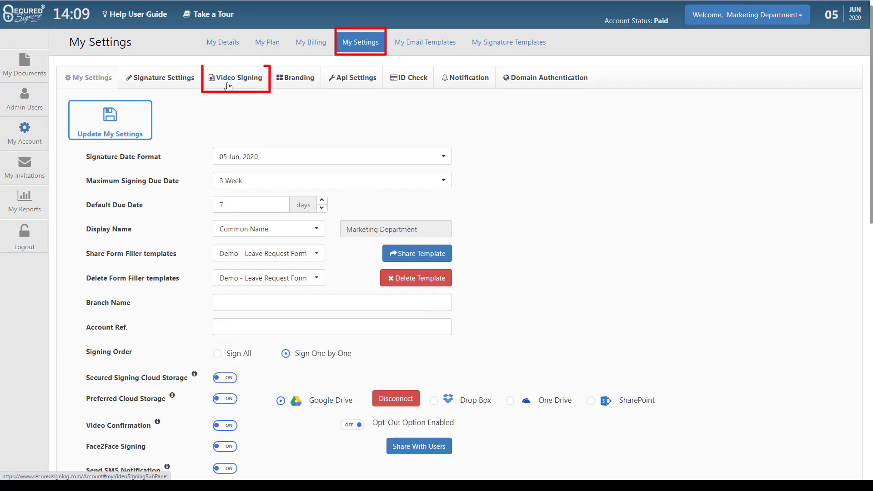
{"action": "left_click", "coordinate": [235, 78]}
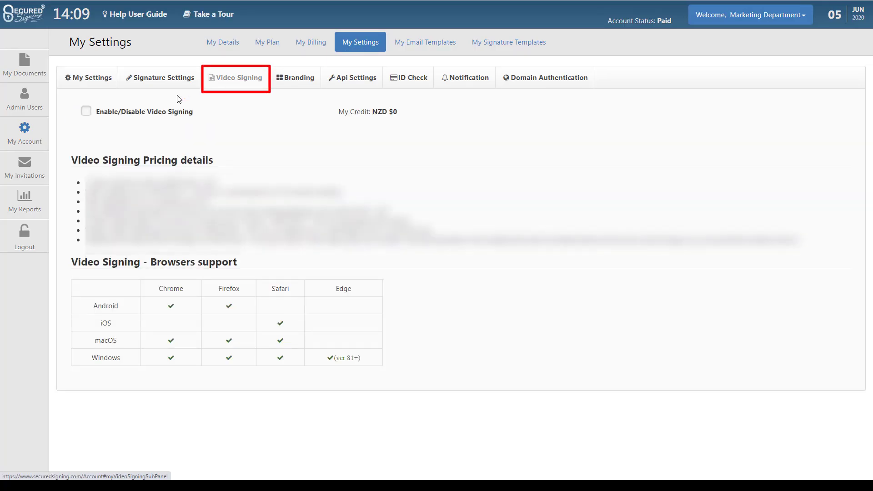
{"action": "left_click", "coordinate": [86, 111]}
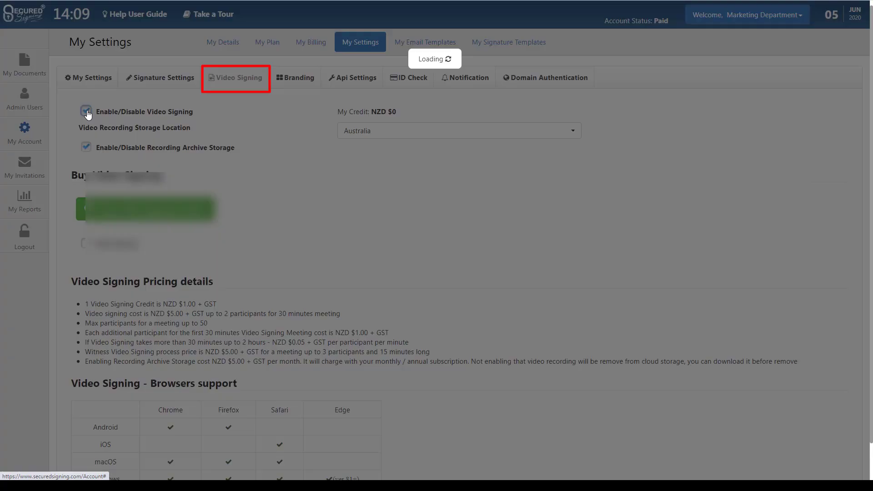
{"action": "left_click", "coordinate": [85, 111]}
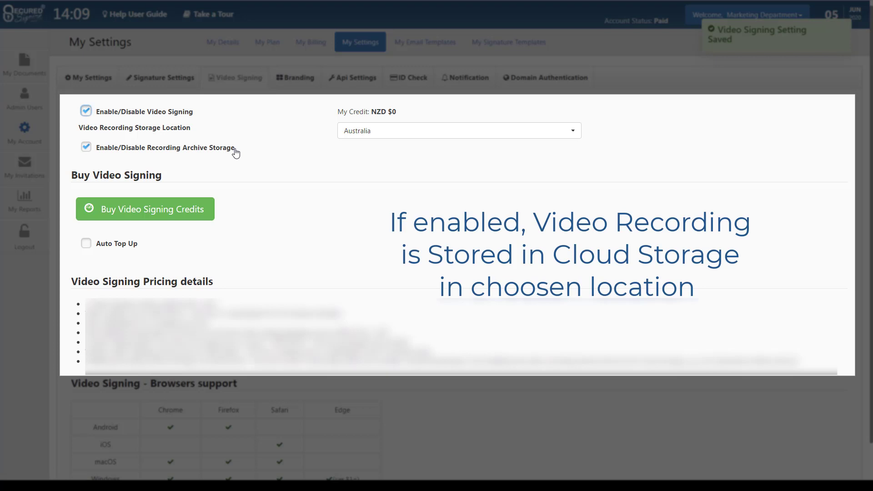
Step: Choose Australia as the video recording storage location and start buying credits
{"action": "left_click", "coordinate": [458, 130]}
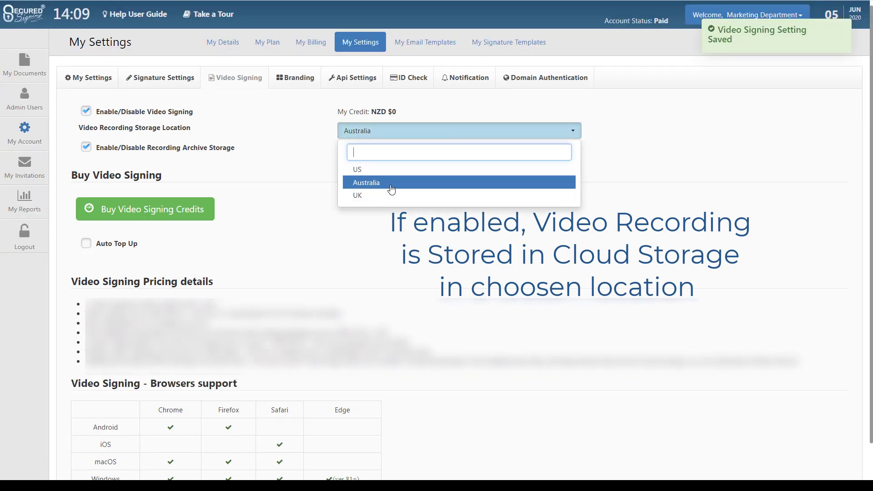
{"action": "left_click", "coordinate": [366, 181]}
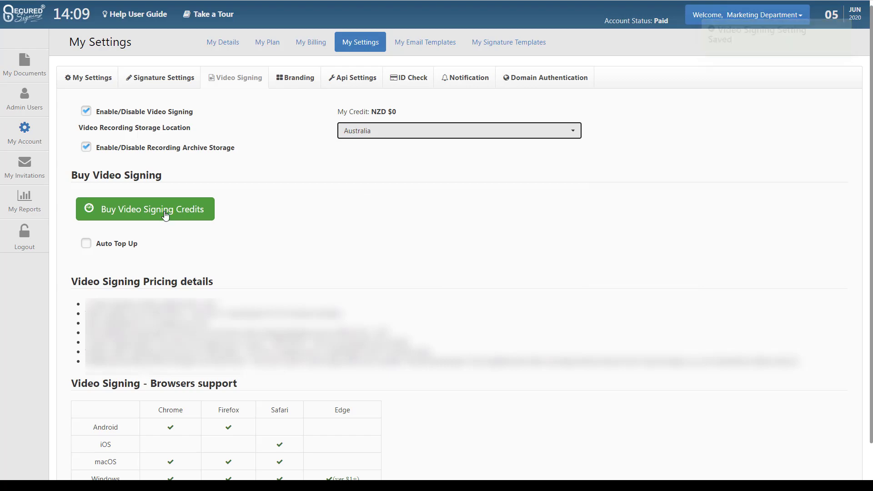
{"action": "left_click", "coordinate": [145, 209]}
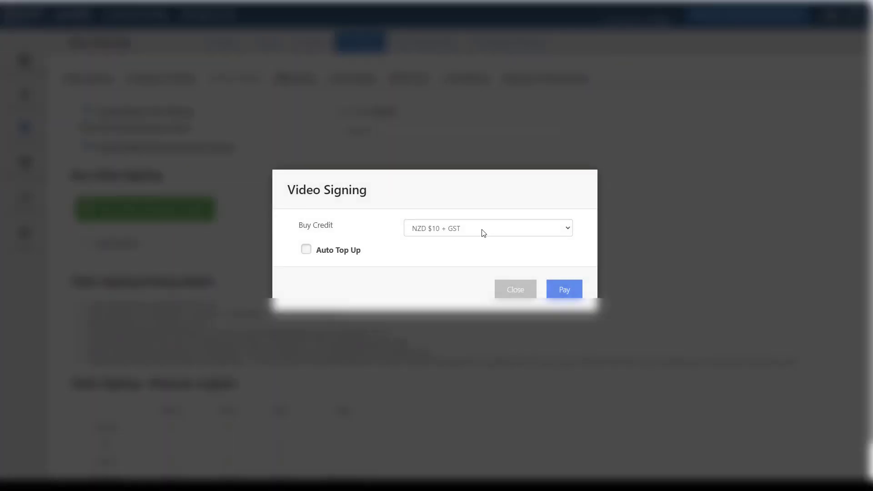
Step: Pay for NZD $60 + GST of credits with auto top-up of NZD $60 + GST
{"action": "left_click", "coordinate": [487, 227]}
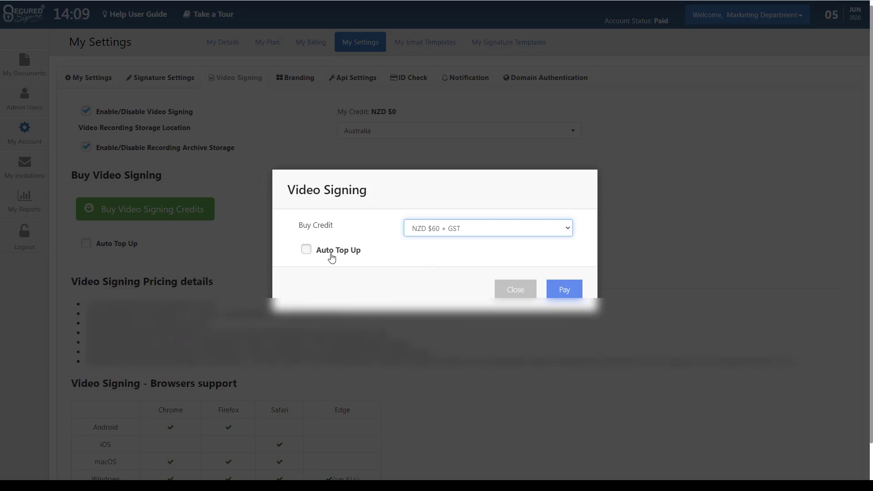
{"action": "left_click", "coordinate": [307, 249]}
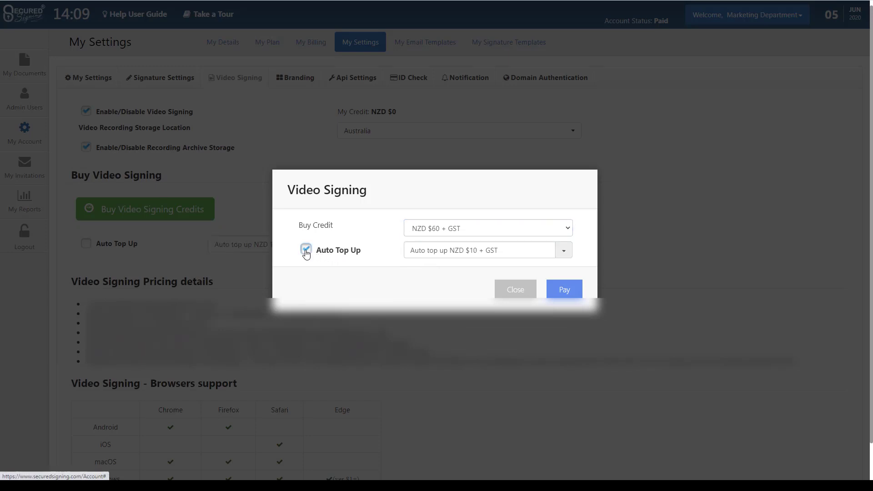
{"action": "left_click", "coordinate": [562, 250]}
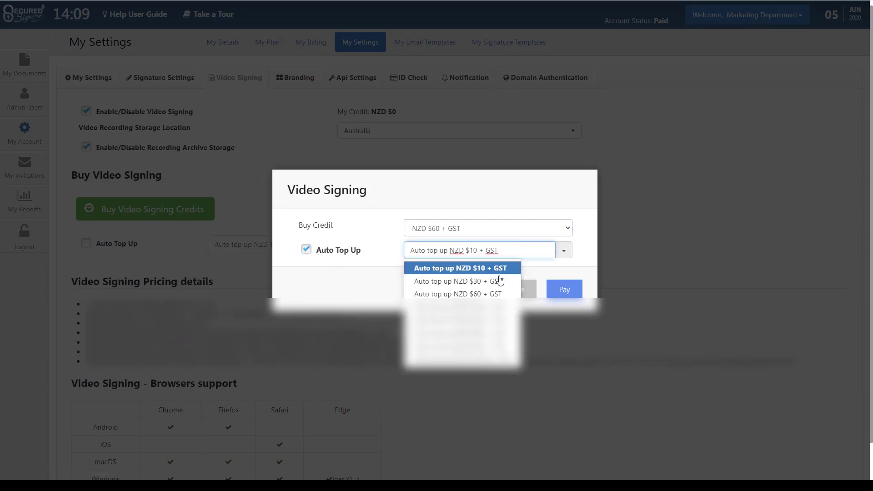
{"action": "left_click", "coordinate": [457, 294]}
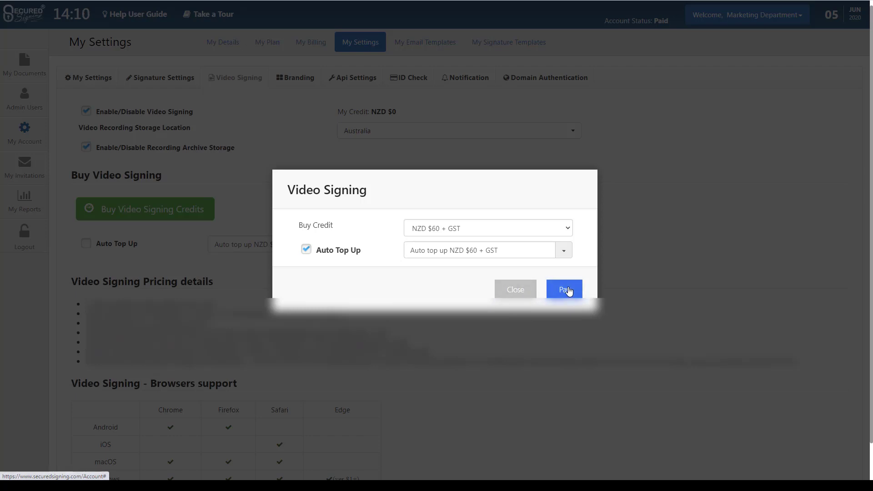
{"action": "left_click", "coordinate": [564, 289]}
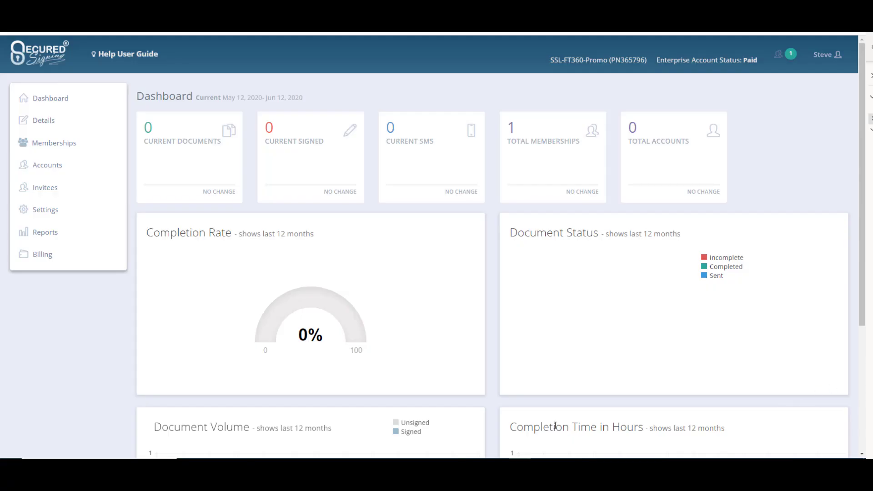
Step: Go to the enterprise Settings and its Video Signing page
{"action": "left_click", "coordinate": [45, 209]}
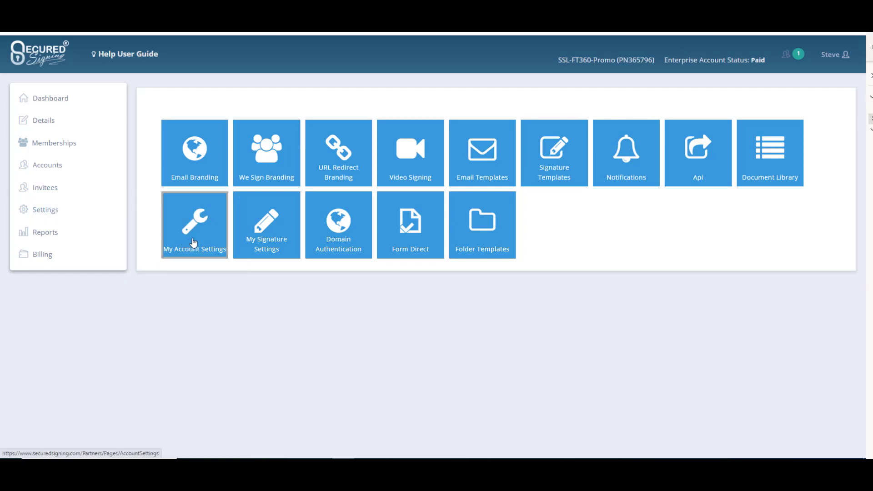
{"action": "left_click", "coordinate": [410, 153]}
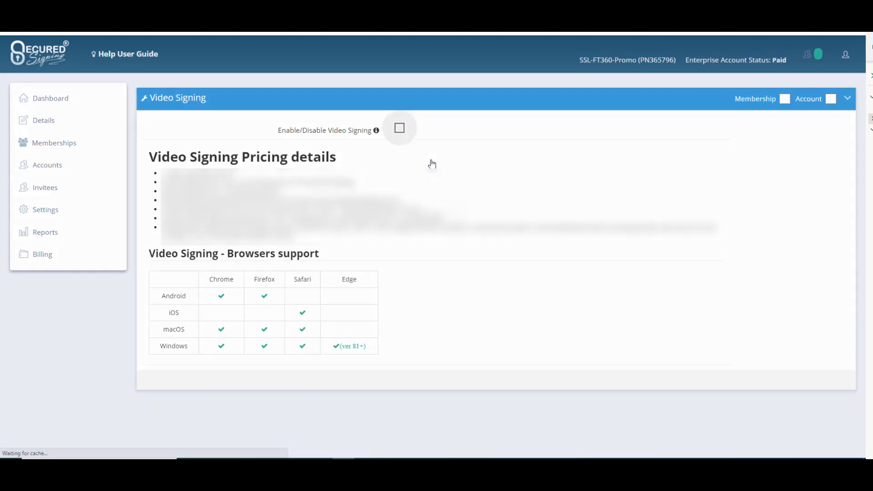